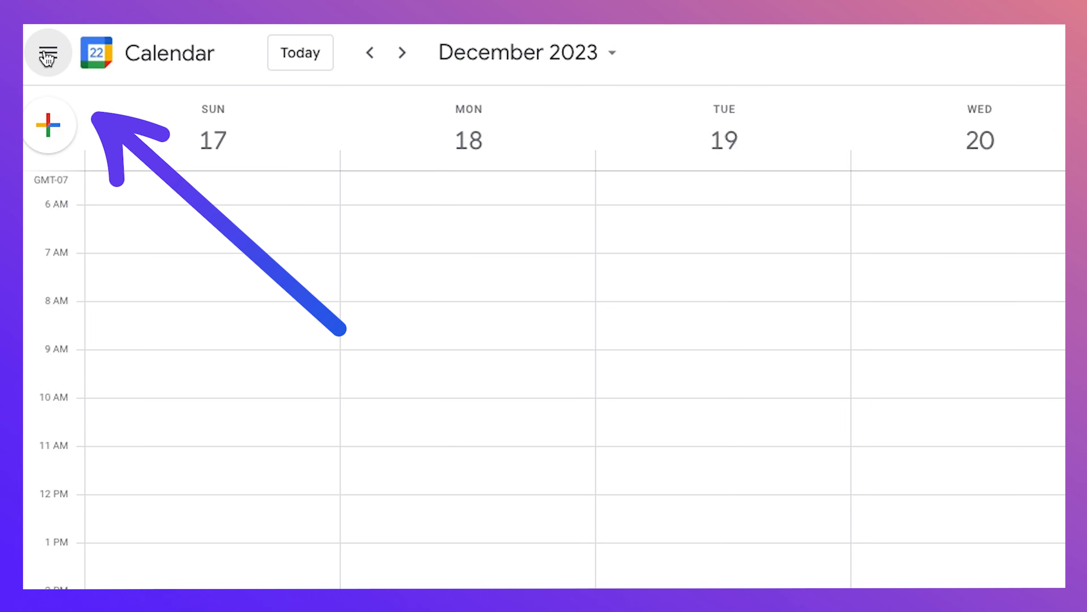
From the side panel's My calendars, reach Settings and sharing for the Social Stuff calendar.
{"action": "left_click", "coordinate": [48, 53]}
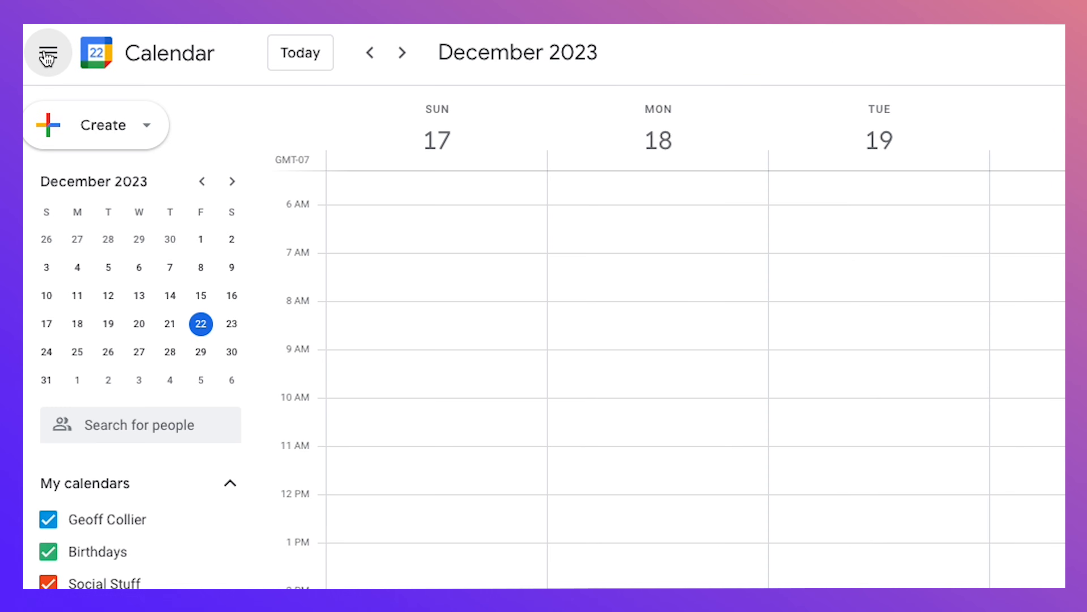
{"action": "scroll", "scroll_direction": "down", "scroll_amount": 3}
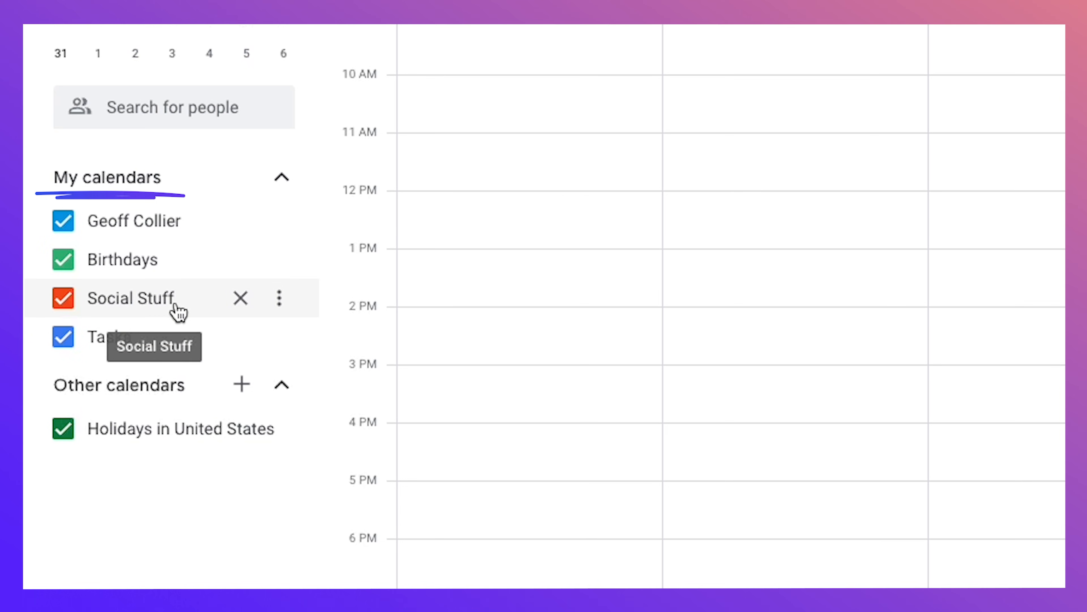
{"action": "left_click", "coordinate": [279, 299]}
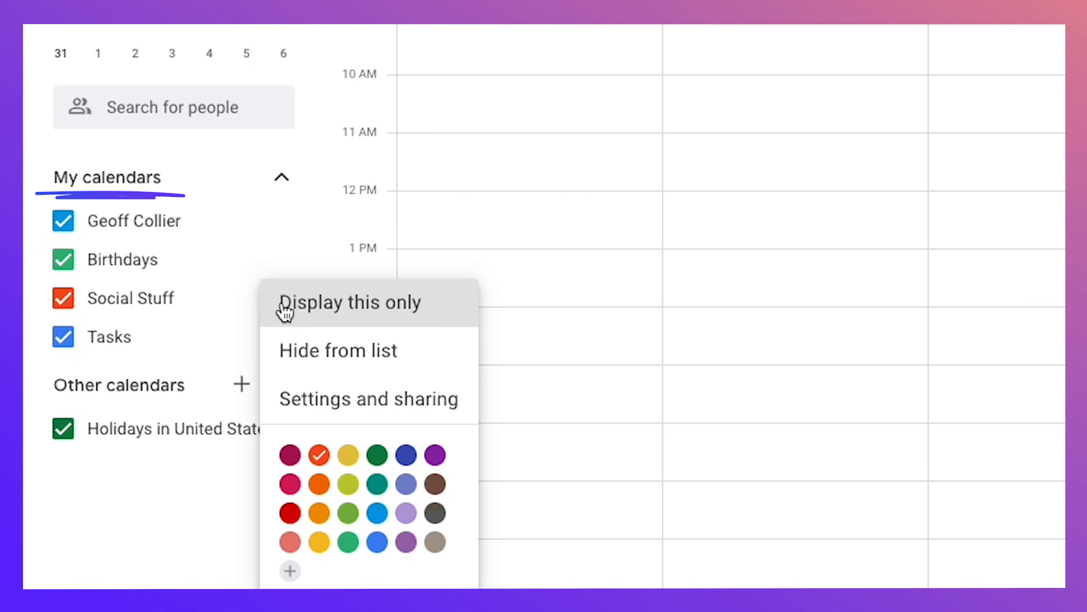
{"action": "left_click", "coordinate": [368, 398]}
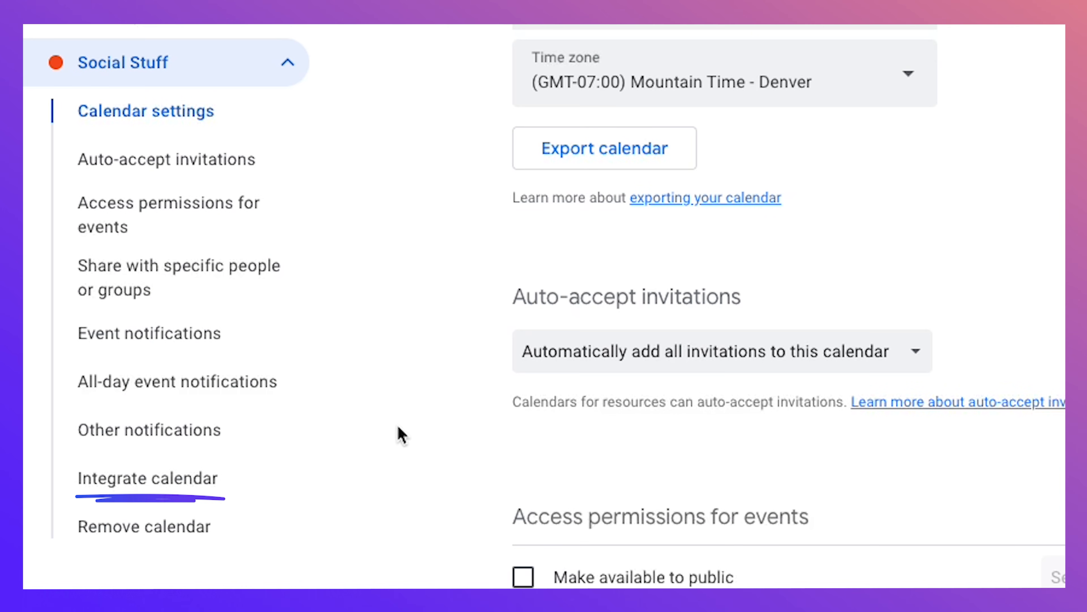
In Integrate calendar, copy Social Stuff's secret address in iCal format to the clipboard.
{"action": "left_click", "coordinate": [148, 478]}
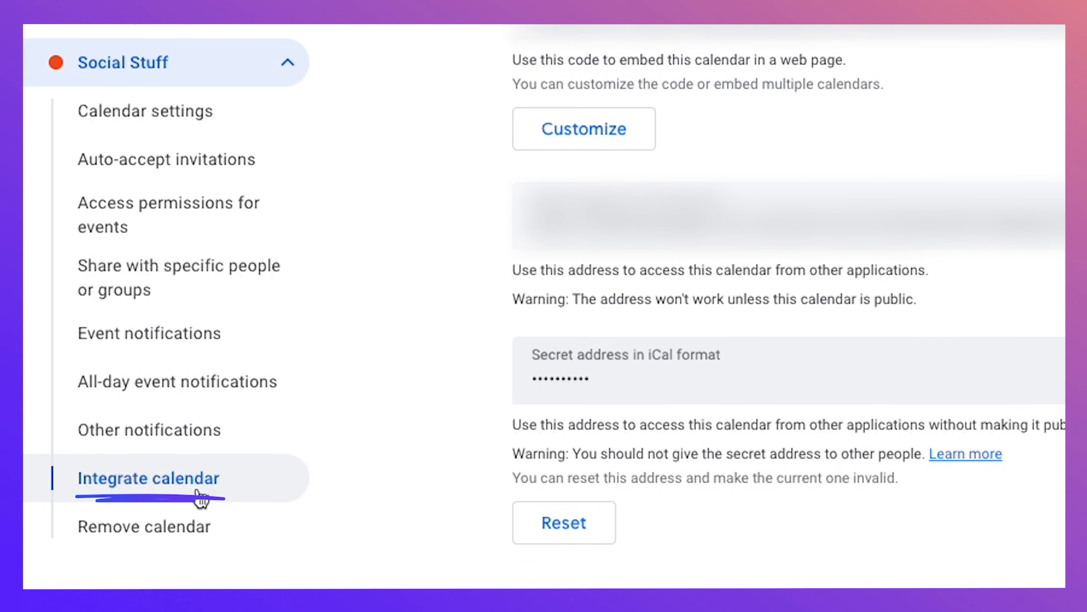
{"action": "mouse_move", "coordinate": [200, 497]}
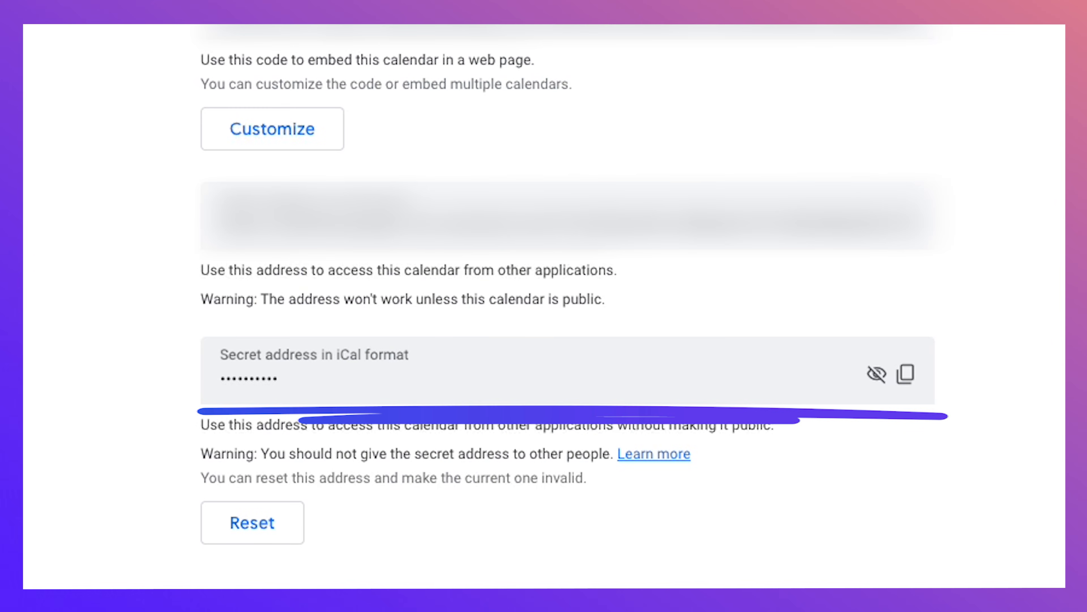
{"action": "mouse_move", "coordinate": [907, 374]}
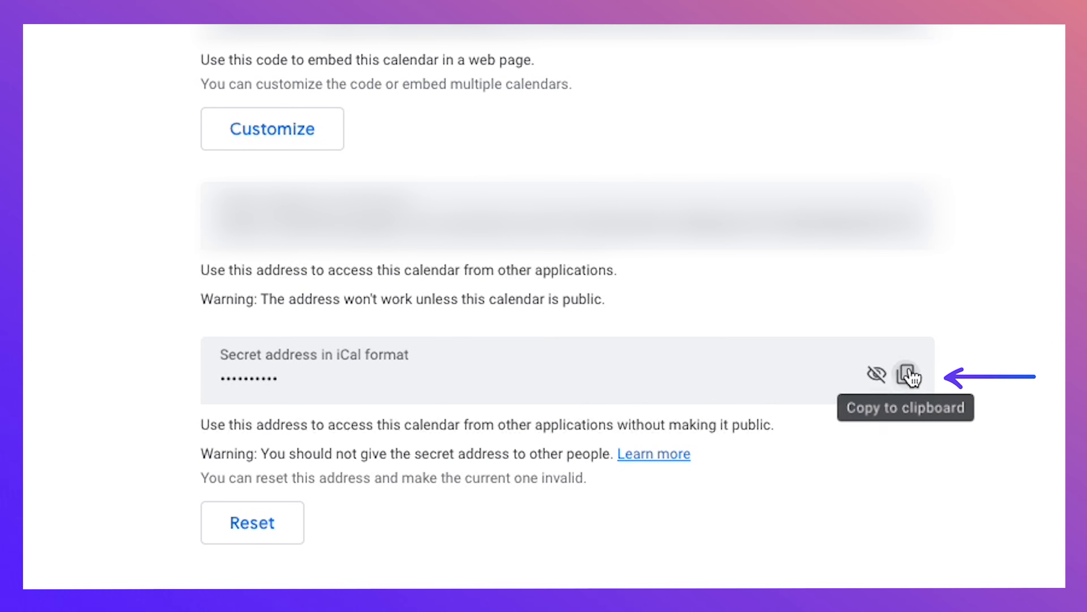
{"action": "left_click", "coordinate": [908, 374]}
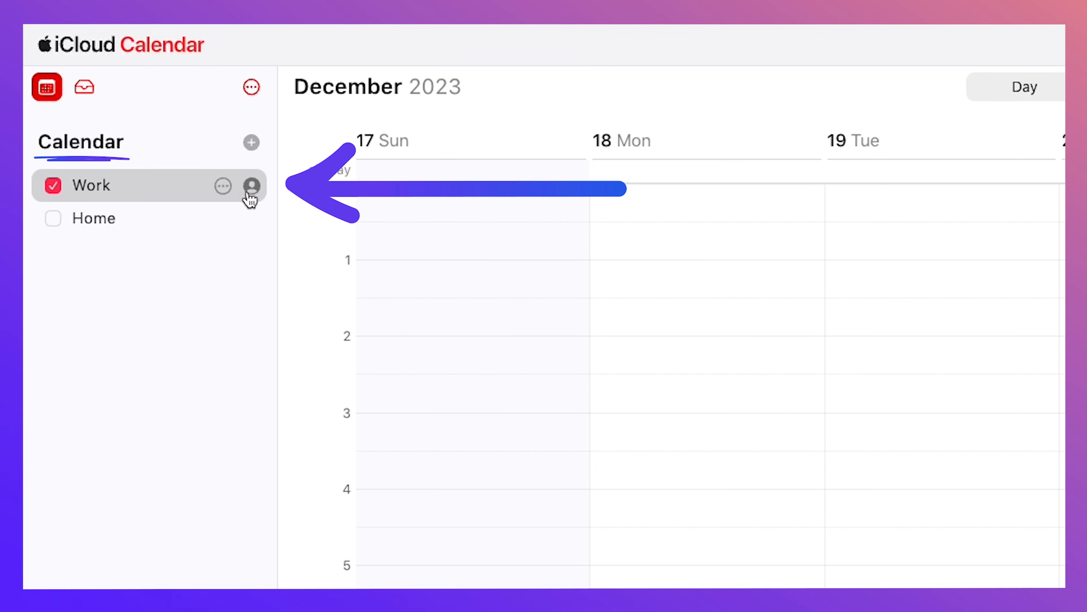
Show the Calendar Sharing popover for the Work calendar in iCloud Calendar.
{"action": "left_click", "coordinate": [253, 186]}
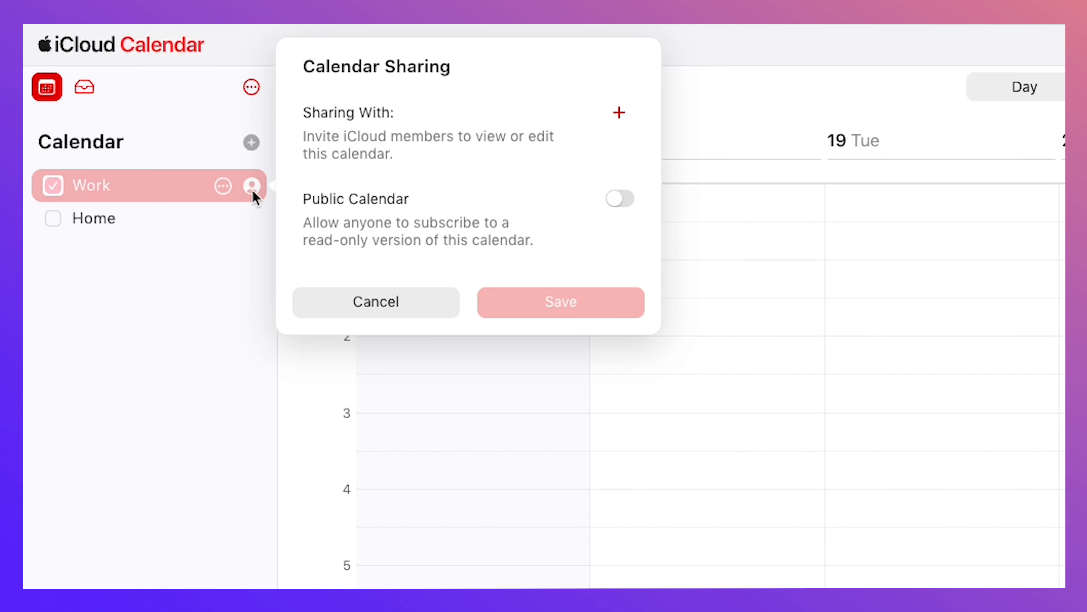
{"action": "left_click", "coordinate": [619, 199]}
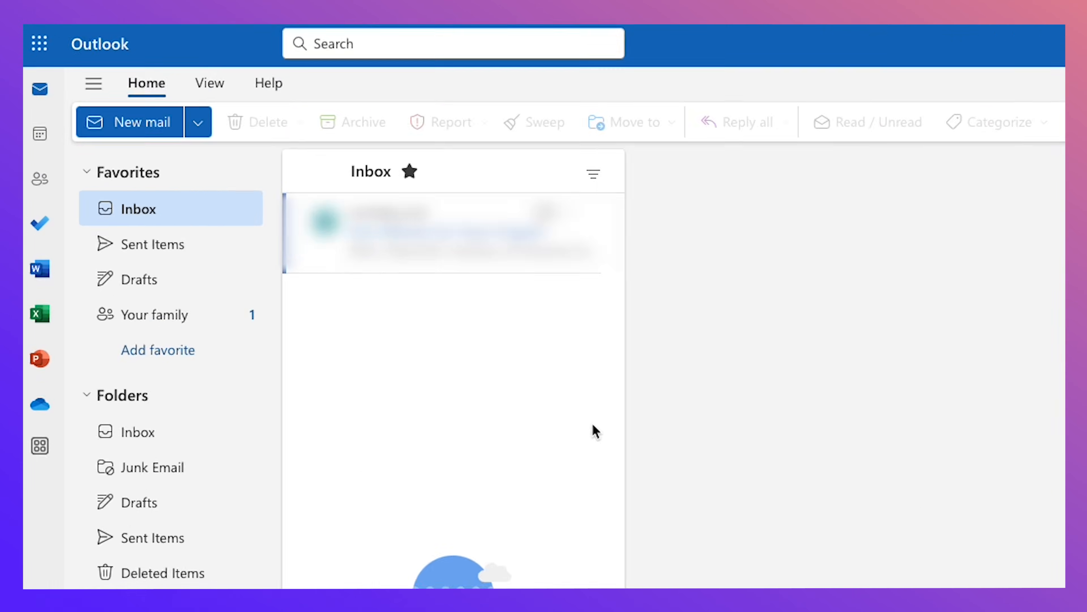
Switch from Outlook mail to the calendar and bring up its settings.
{"action": "left_click", "coordinate": [40, 134]}
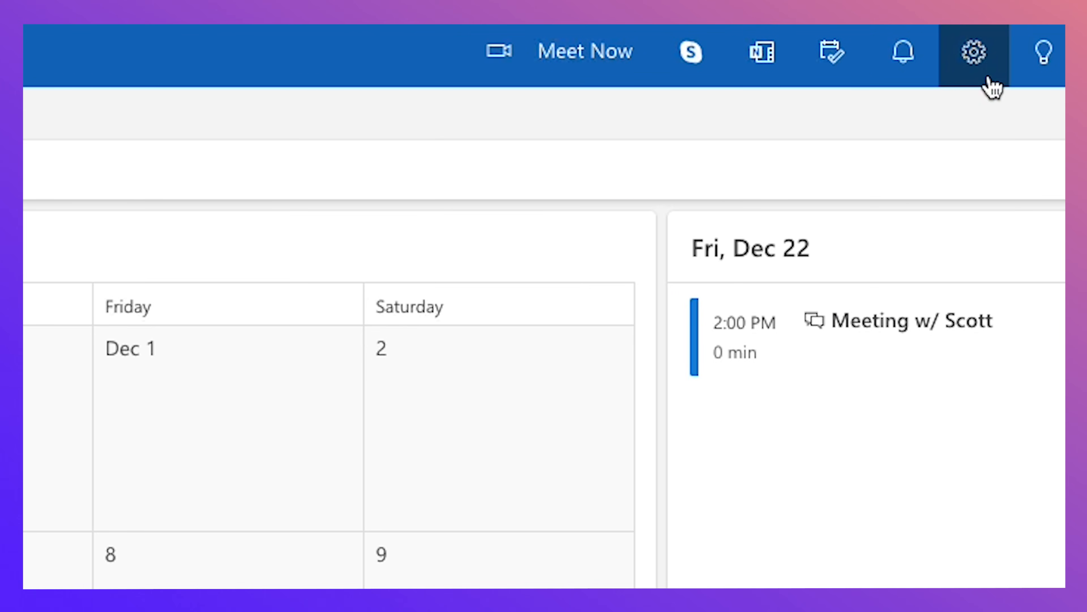
{"action": "left_click", "coordinate": [973, 52]}
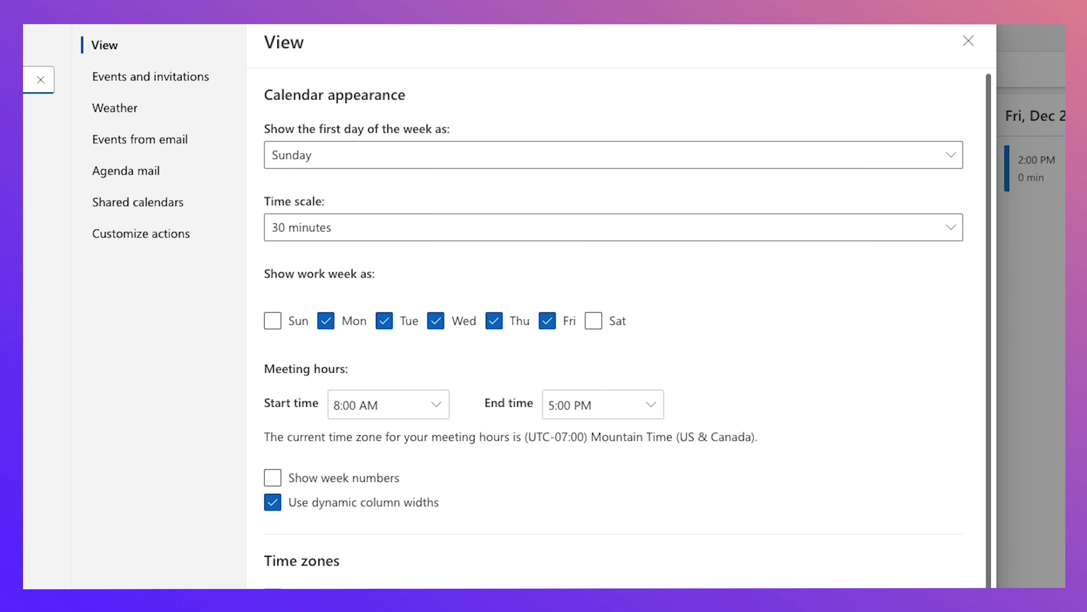
Under Shared calendars, publish Social stuff with Can view all details and copy its ICS link.
{"action": "left_click", "coordinate": [137, 201]}
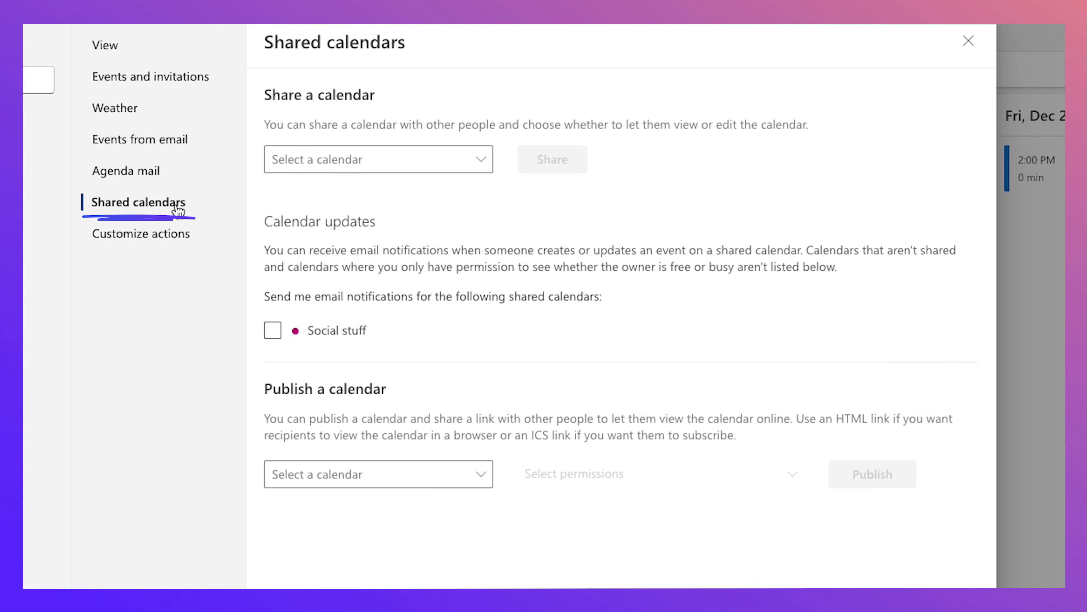
{"action": "scroll", "scroll_direction": "down", "scroll_amount": 3}
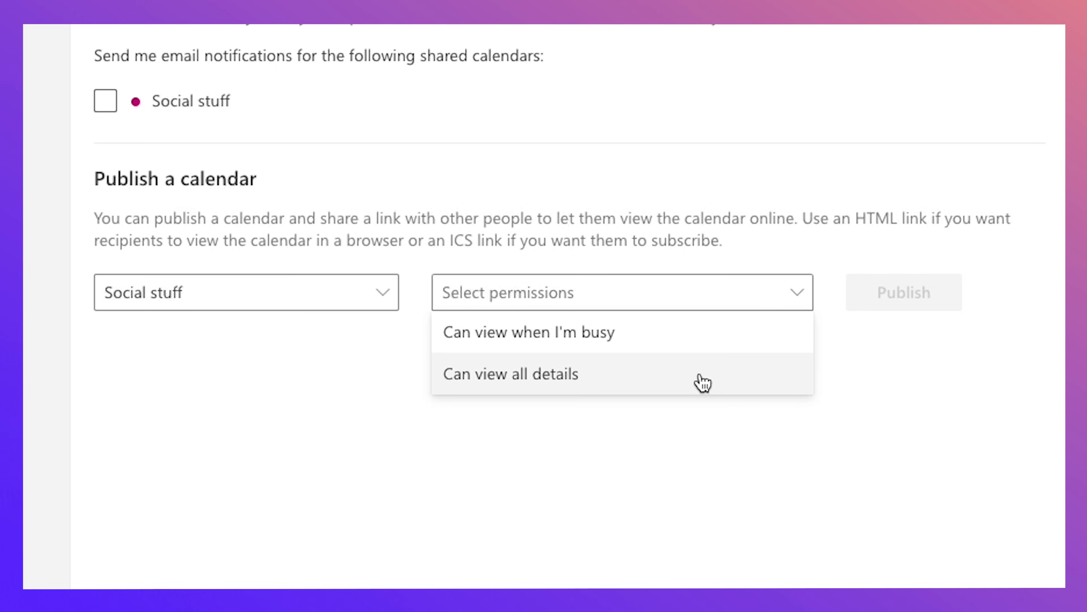
{"action": "left_click", "coordinate": [510, 373]}
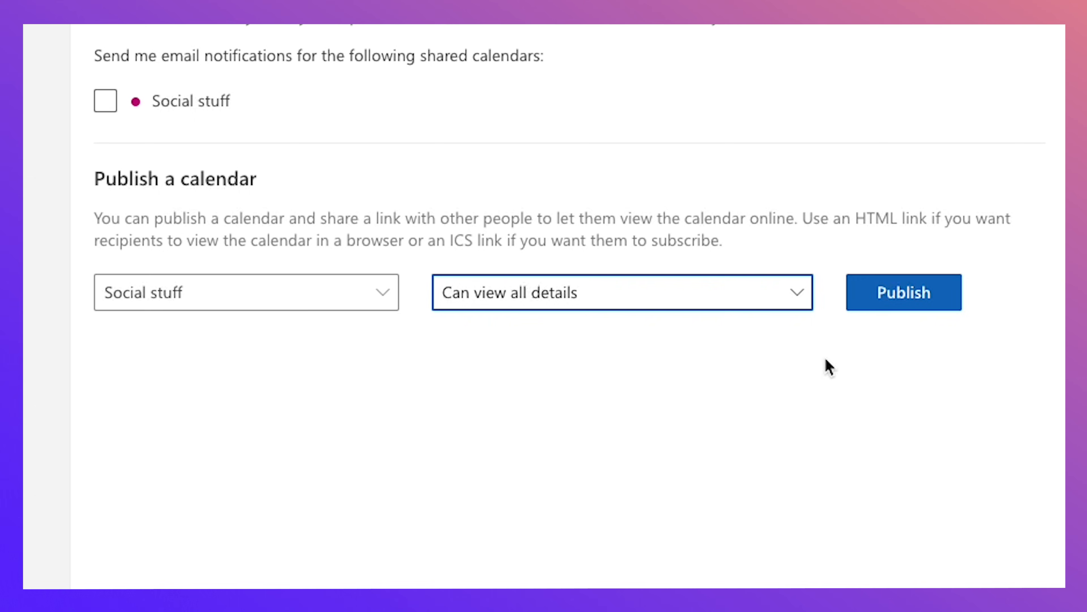
{"action": "left_click", "coordinate": [903, 292]}
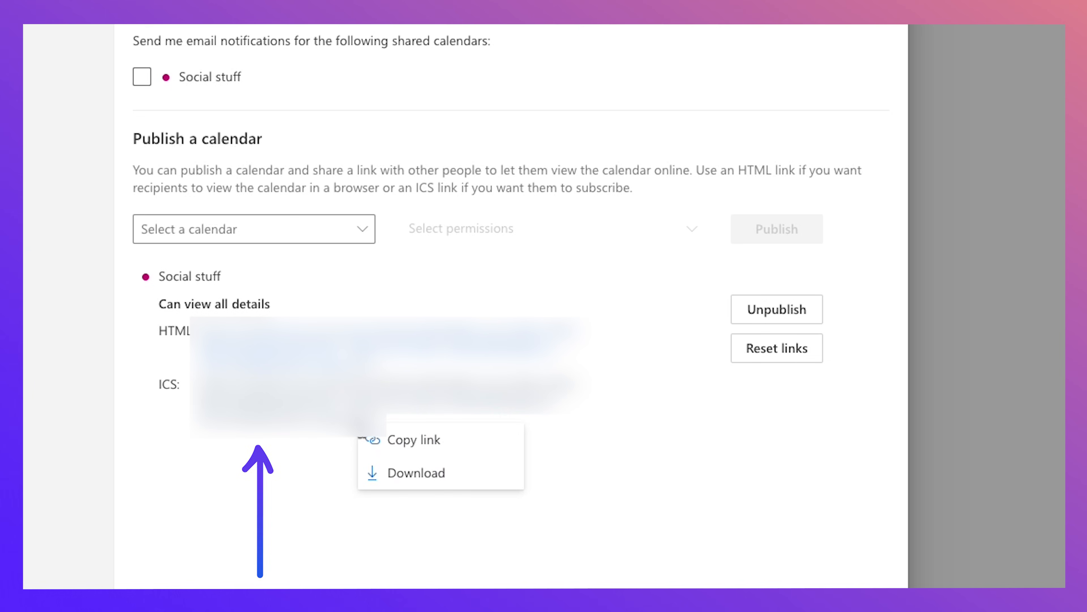
{"action": "left_click", "coordinate": [413, 439]}
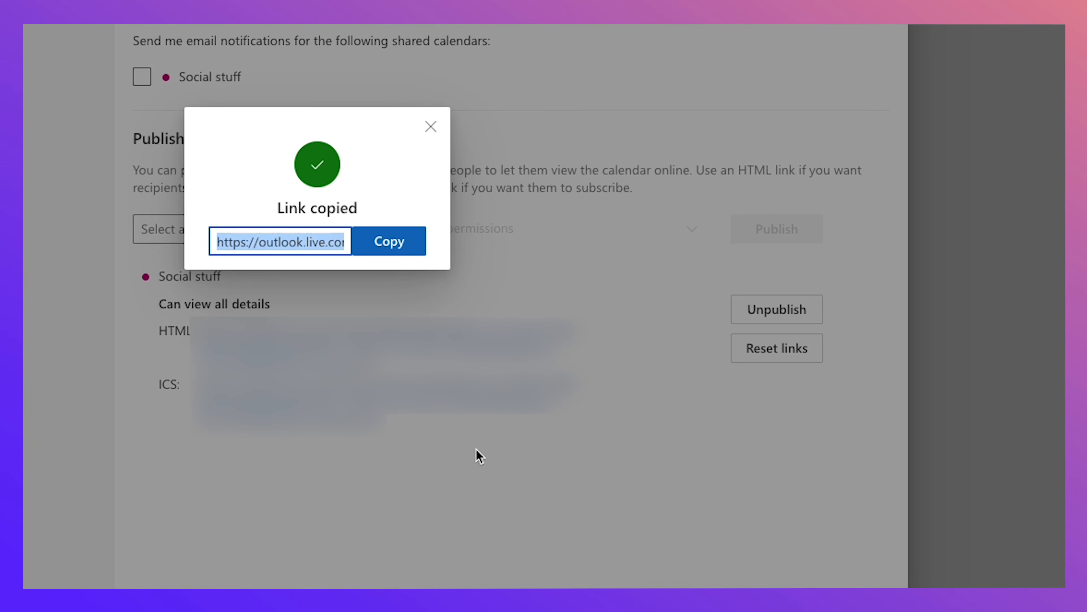